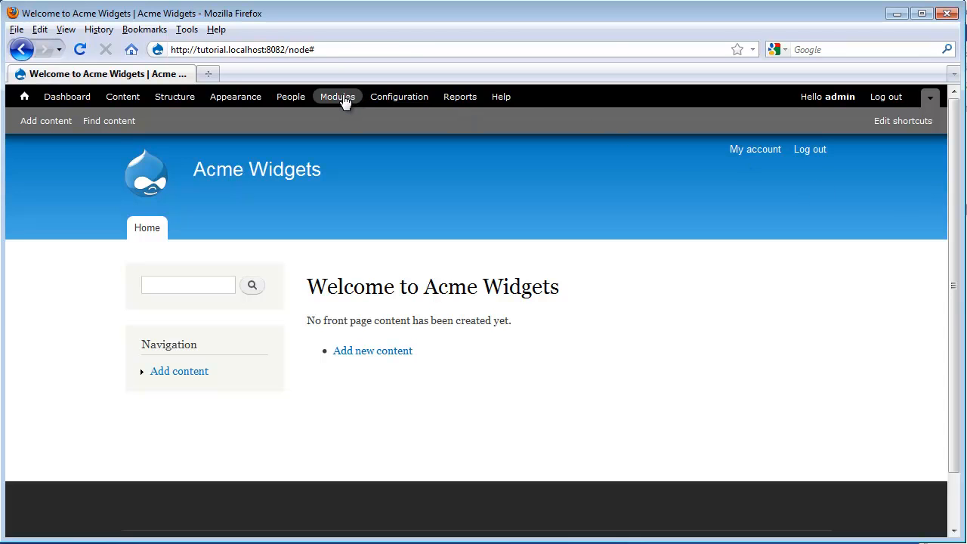
Tick the Aggregator core module on the Modules page and save the configuration.
left_click(337, 96)
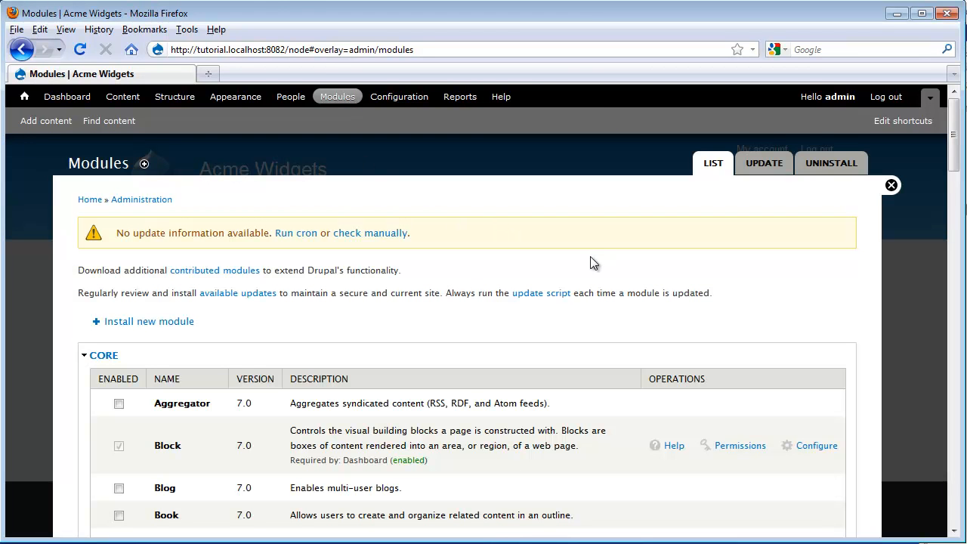
mouse_move(256, 407)
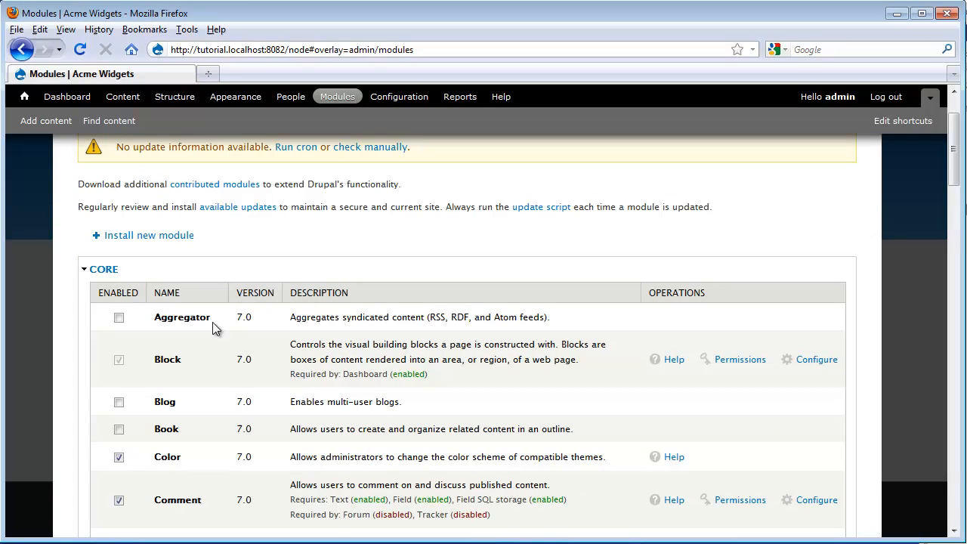
mouse_move(211, 309)
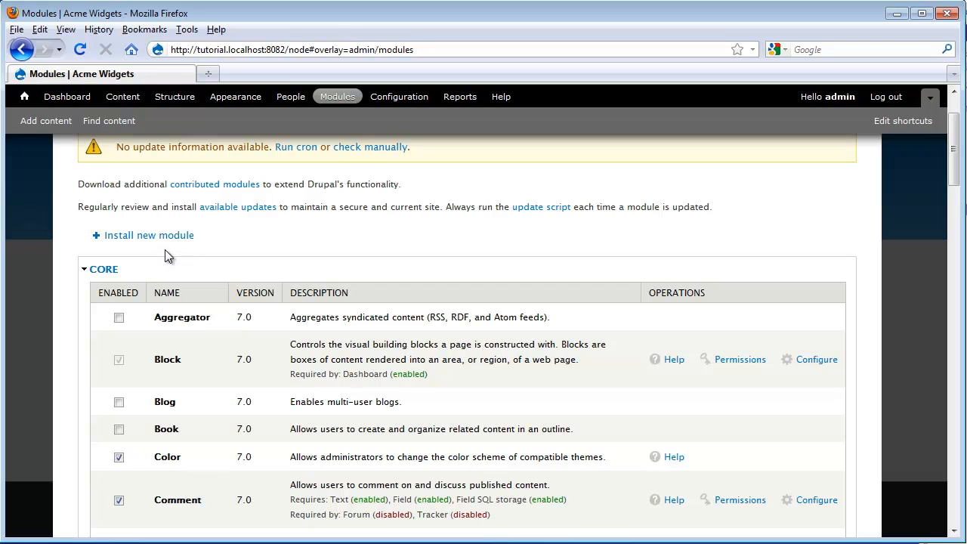
left_click(118, 317)
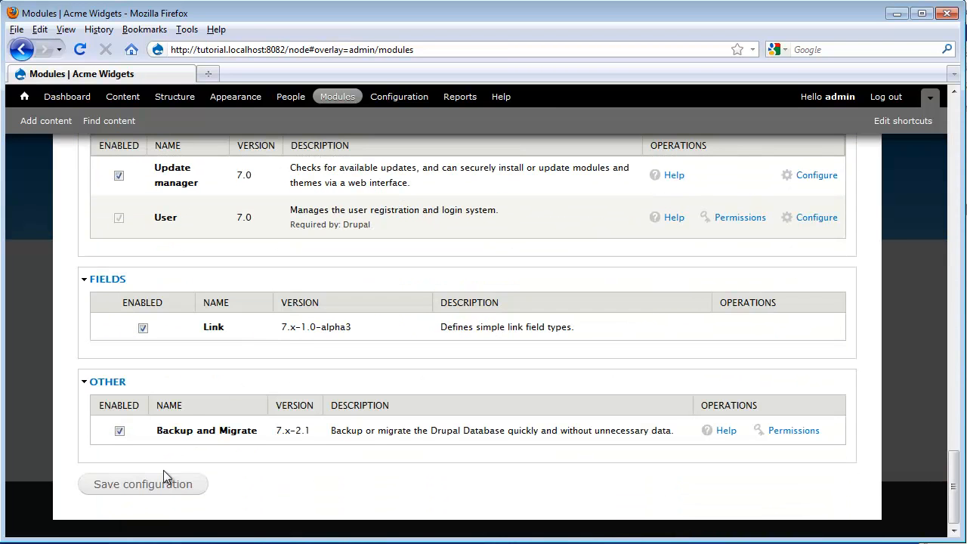
left_click(142, 484)
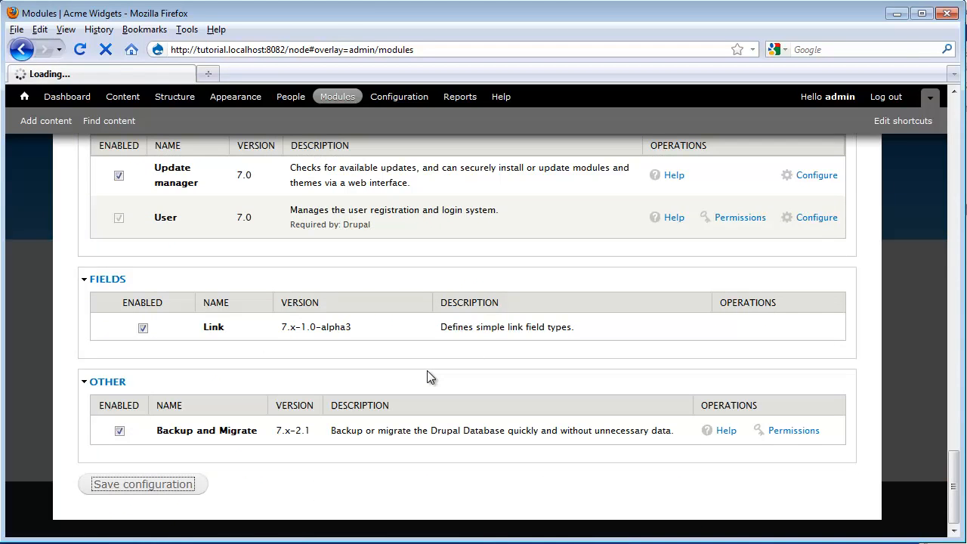
left_click(142, 484)
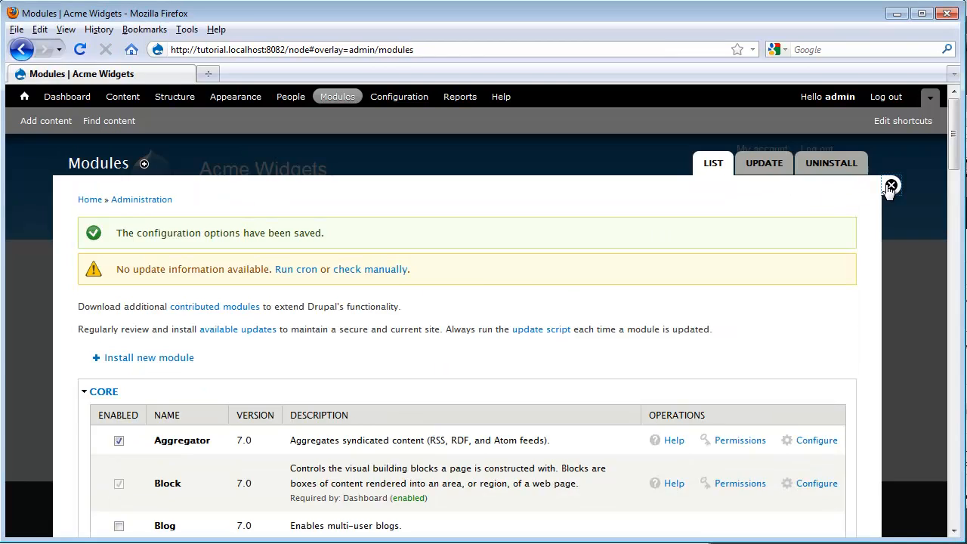
left_click(892, 186)
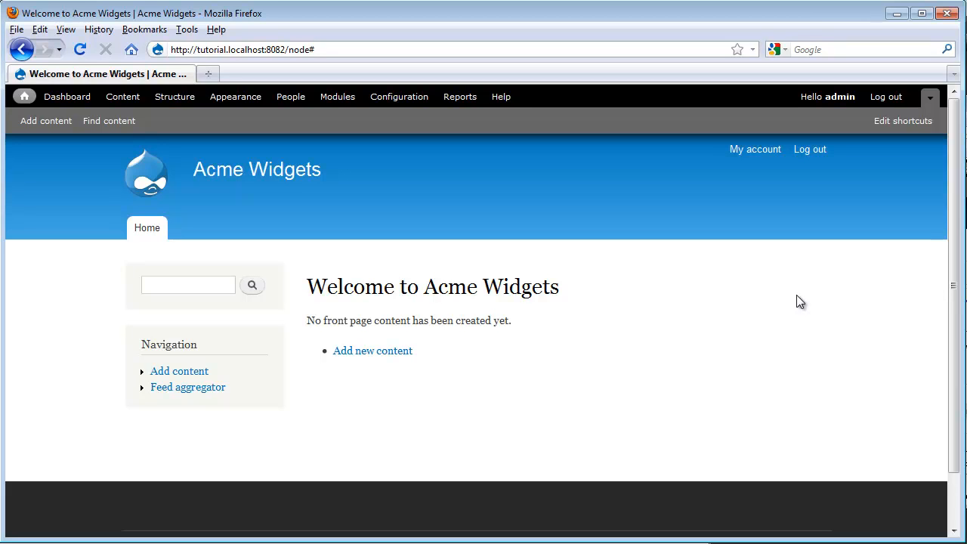
mouse_move(698, 268)
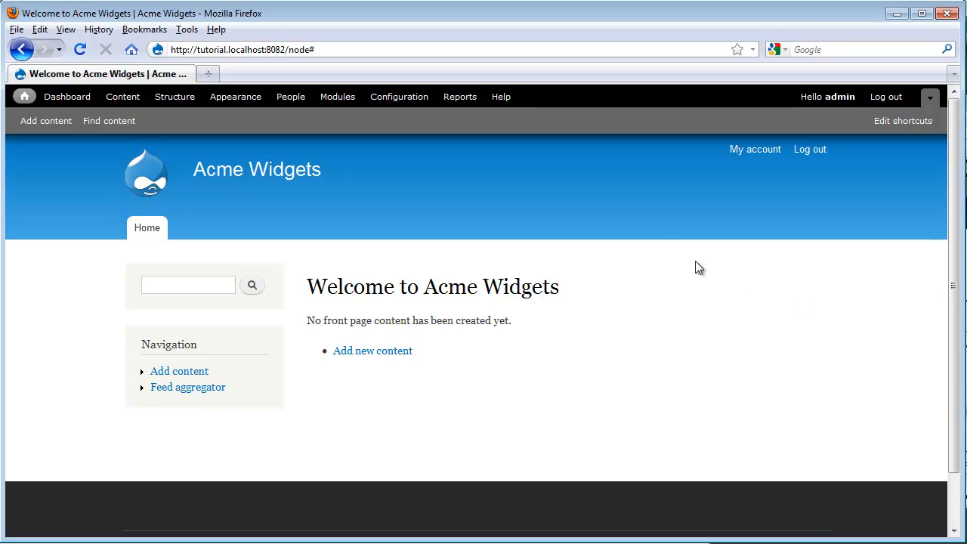
mouse_move(656, 245)
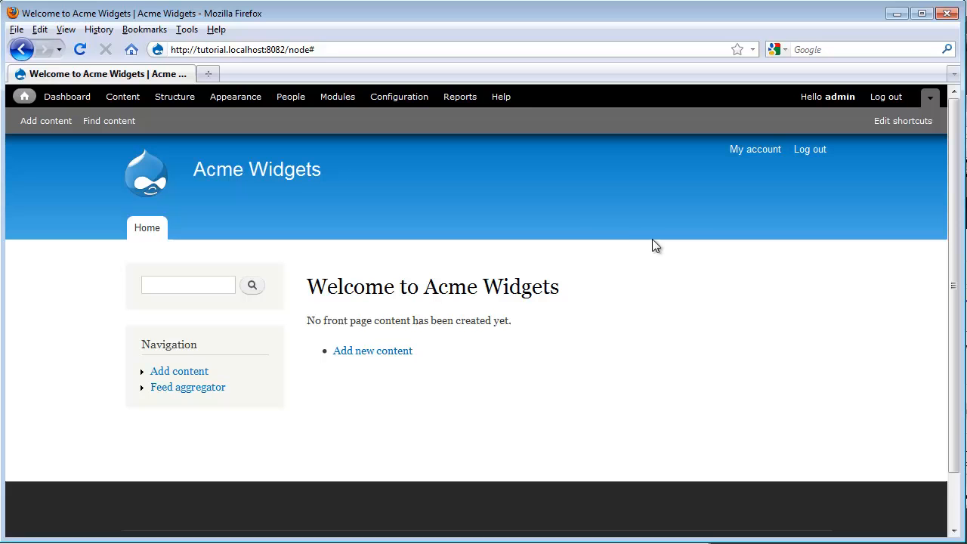
mouse_move(344, 127)
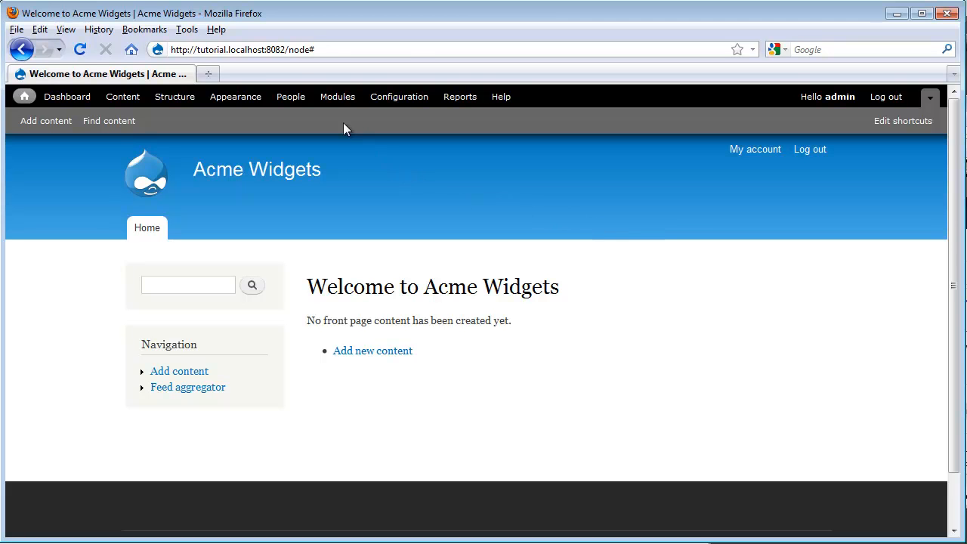
left_click(337, 96)
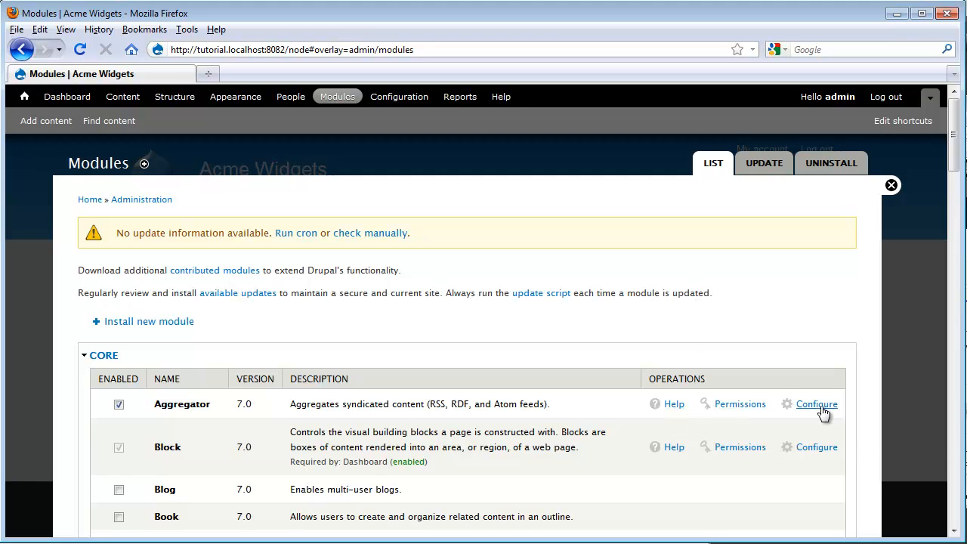
Go from Aggregator's settings to the feed overview list and open the blank Add feed form.
left_click(817, 404)
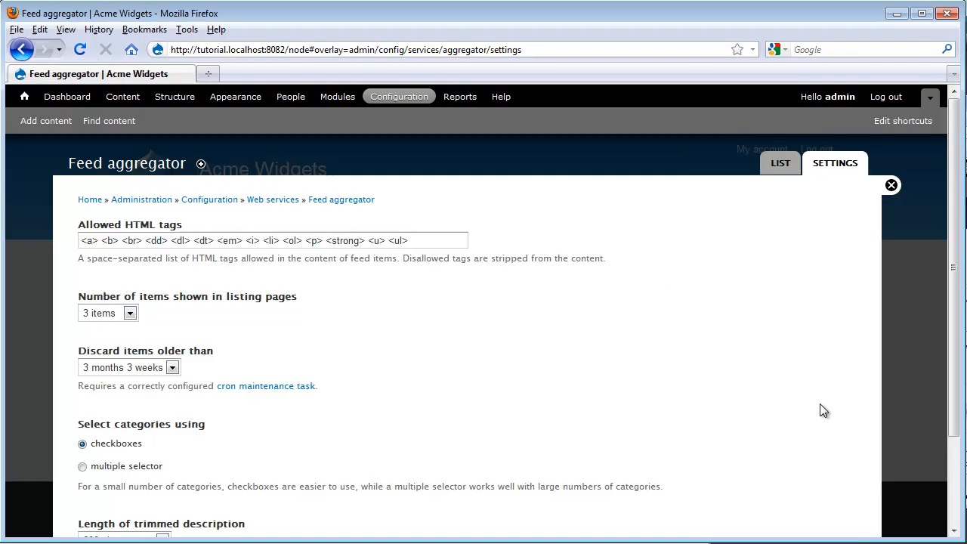
mouse_move(593, 319)
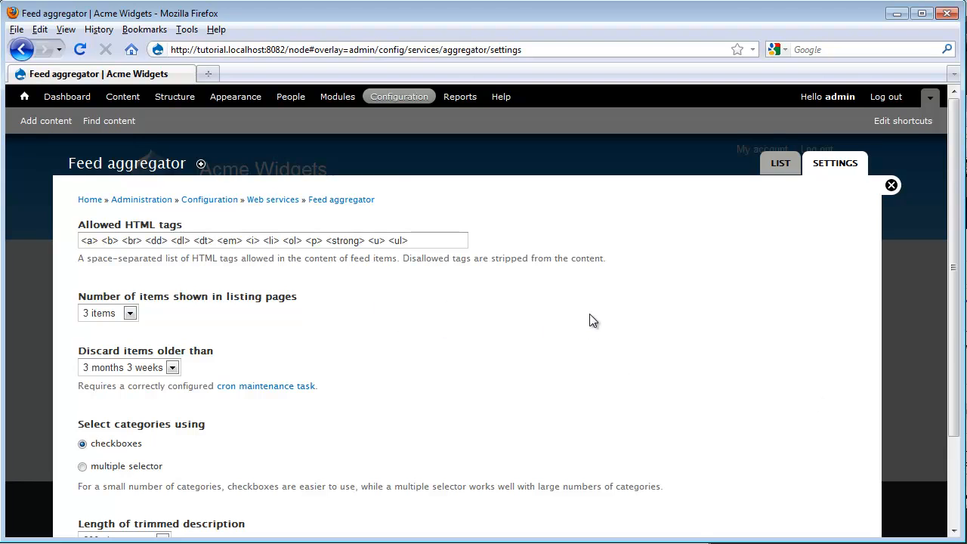
scroll("down", 3)
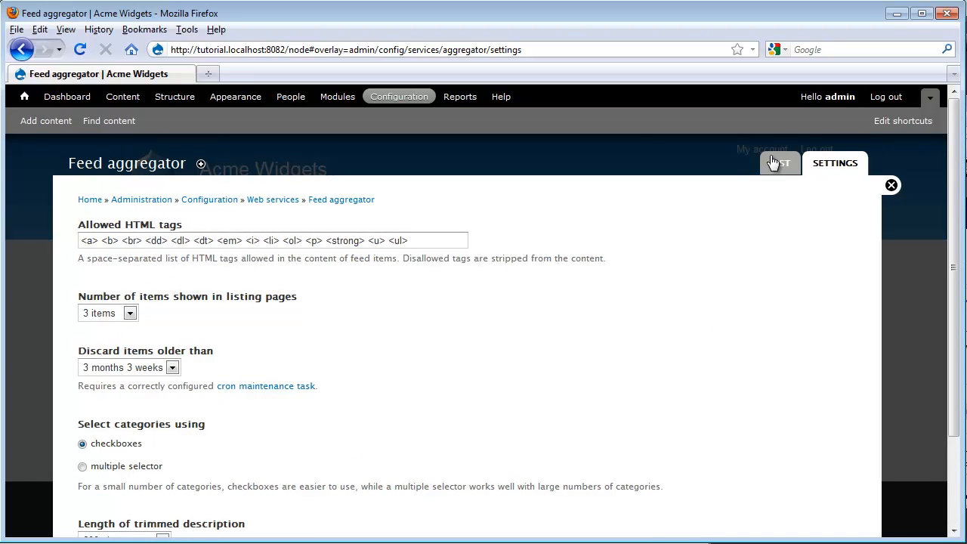
left_click(779, 162)
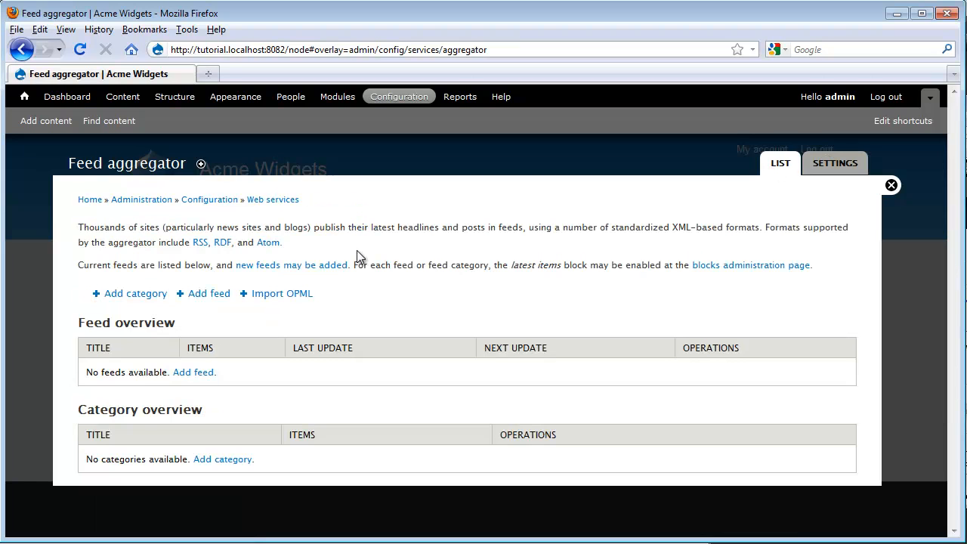
mouse_move(261, 348)
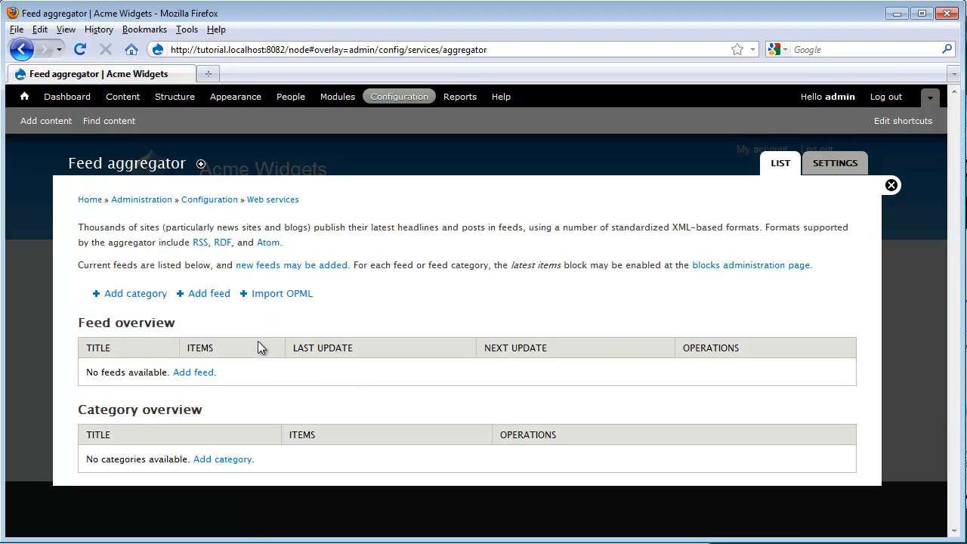
left_click(208, 293)
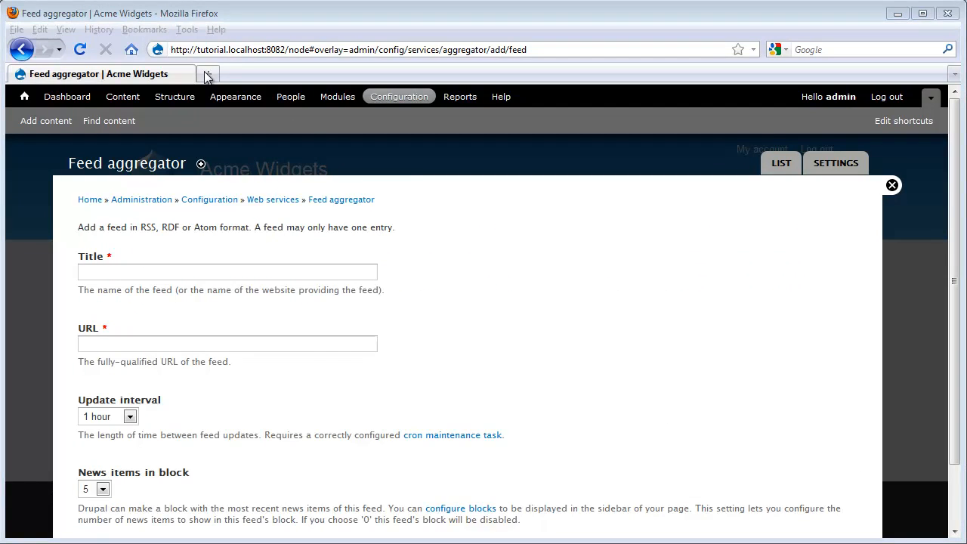
Find the Planet Drupal RSS feed on drupal.org in a new browser tab.
left_click(208, 73)
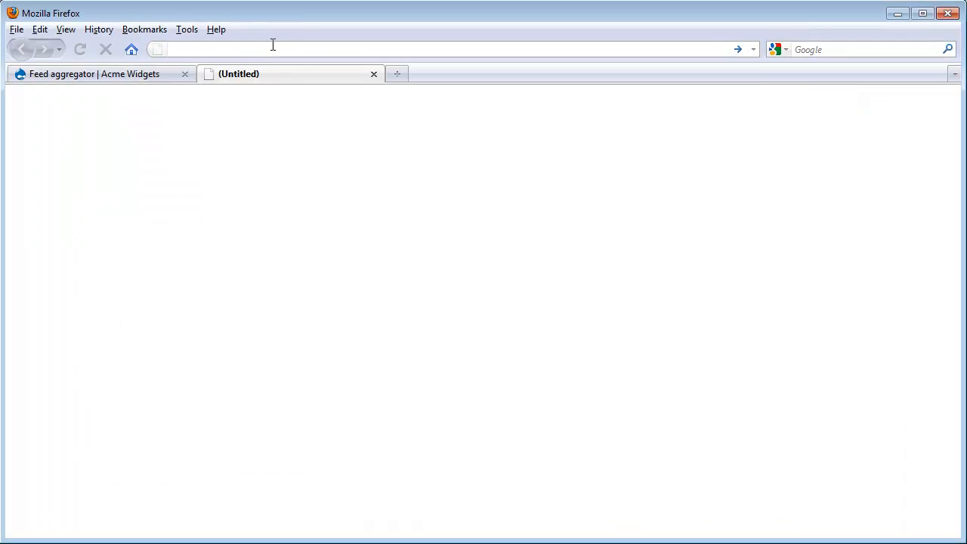
type("drupal.org/planet")
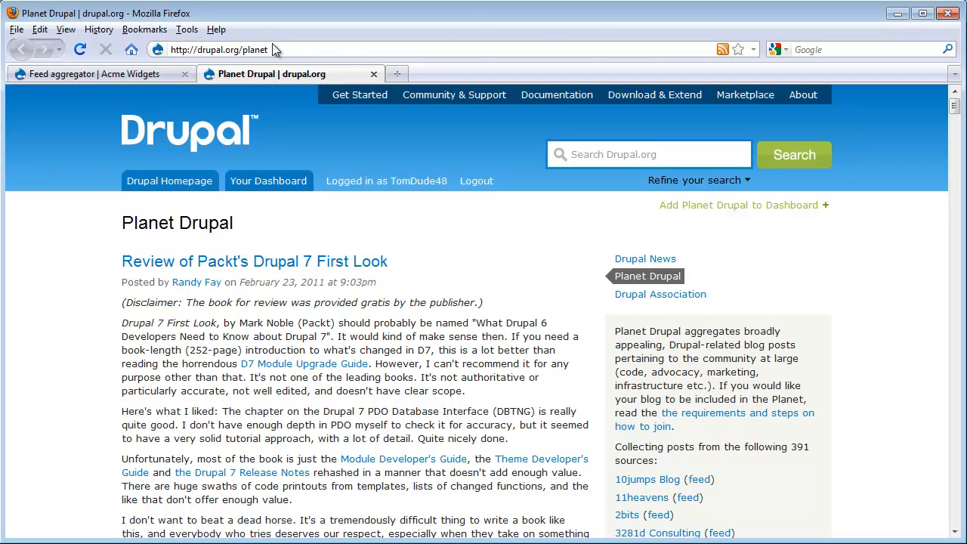
left_click(723, 50)
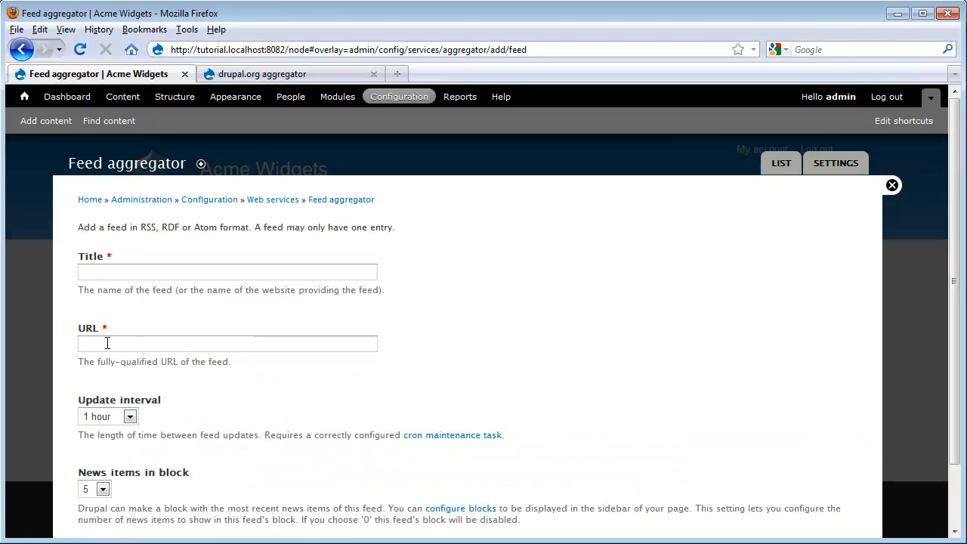
type("http://drupal.org/planet/rss.xml")
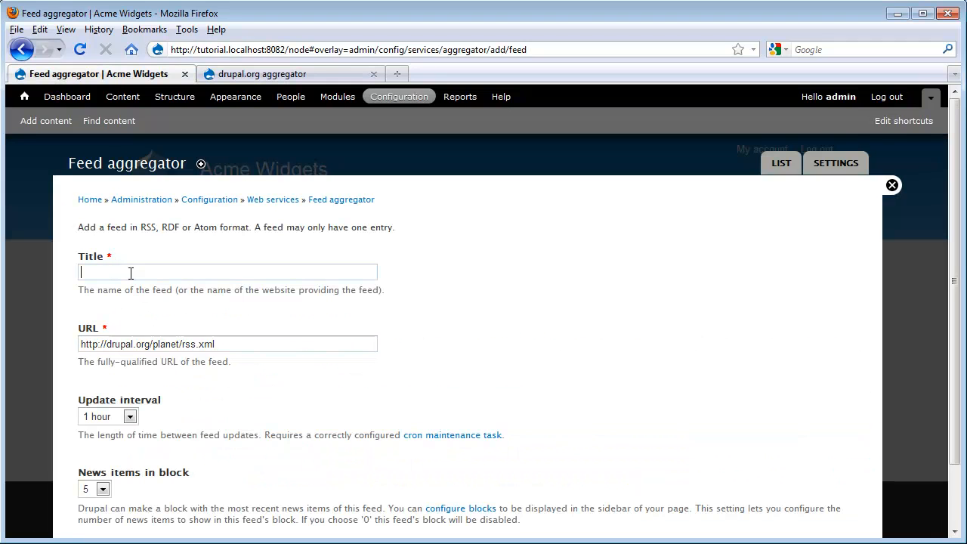
type("P")
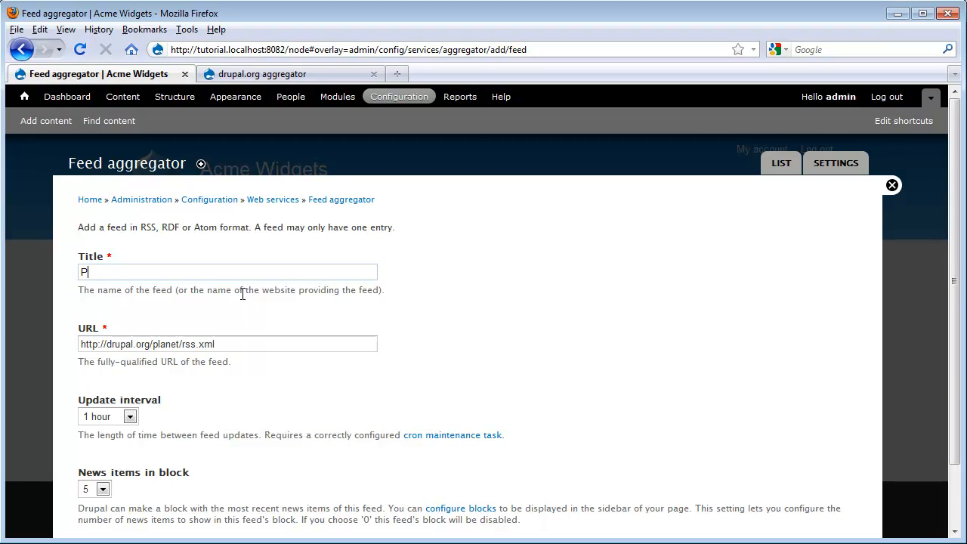
type("lanet Drupal")
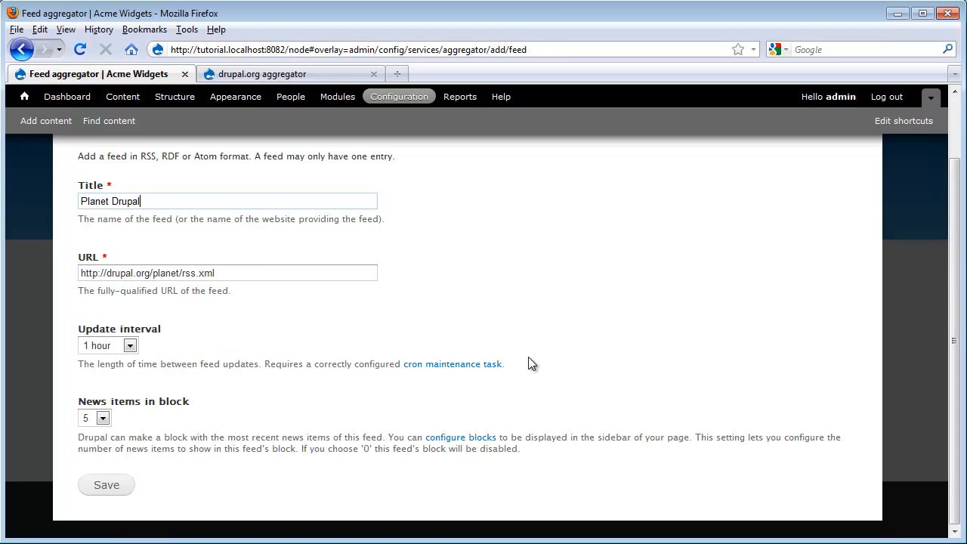
left_click(106, 484)
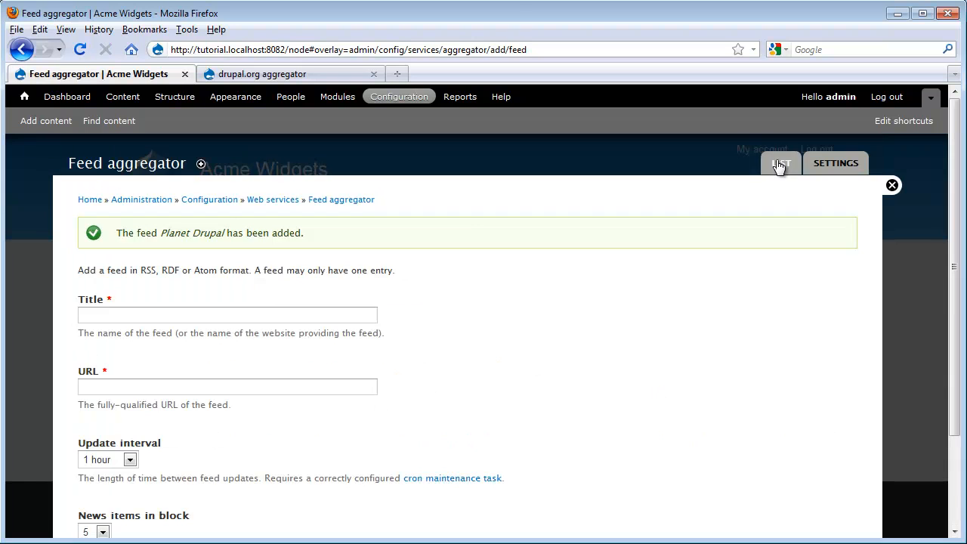
left_click(781, 163)
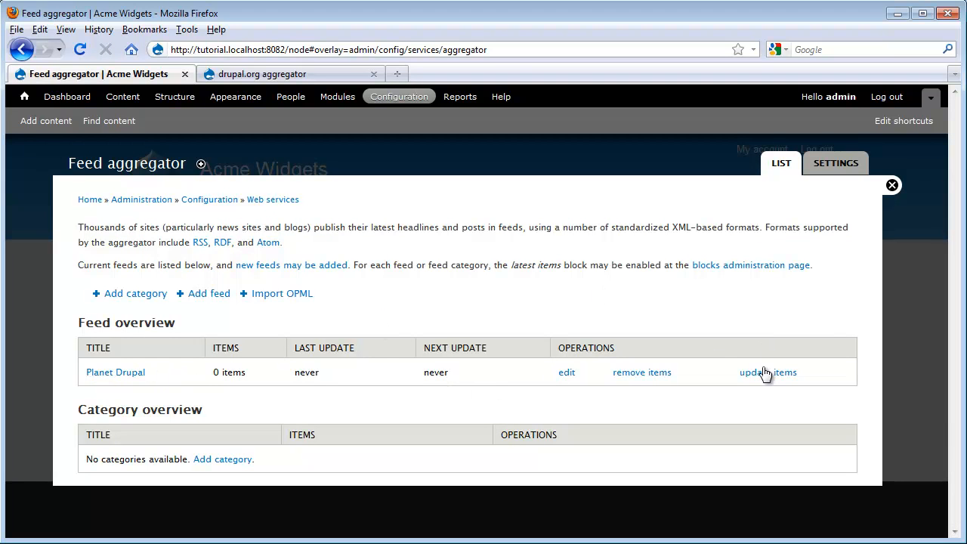
Update items for the Planet Drupal feed to fetch its 25 latest items.
left_click(768, 371)
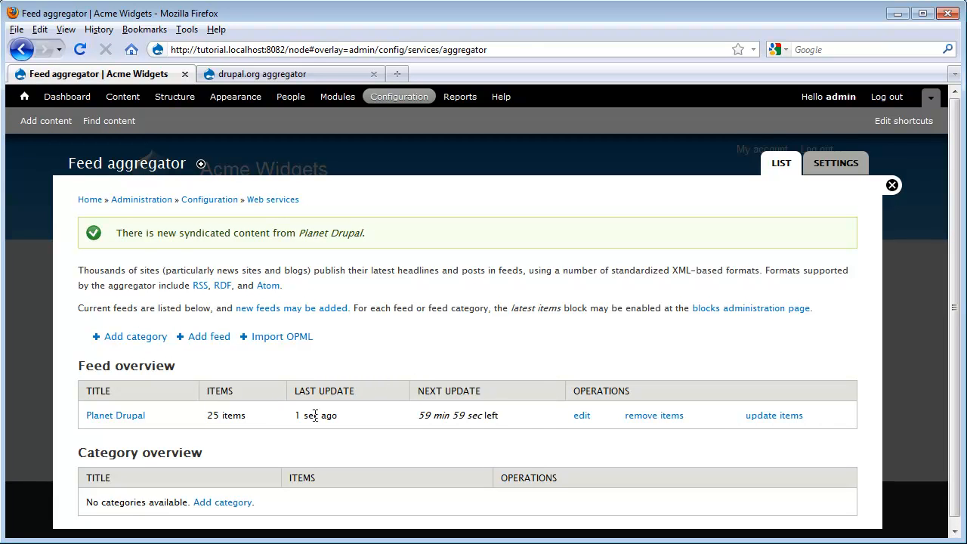
mouse_move(816, 253)
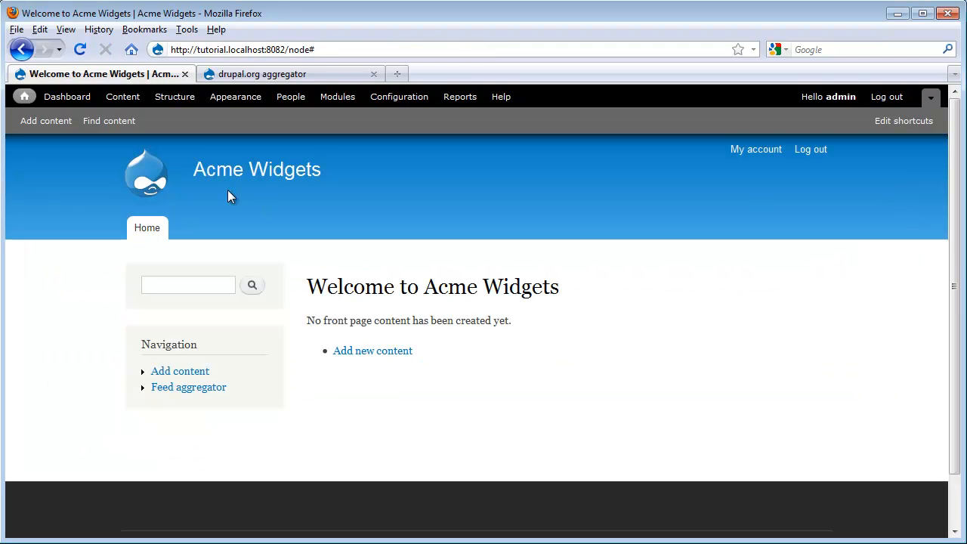
mouse_move(829, 259)
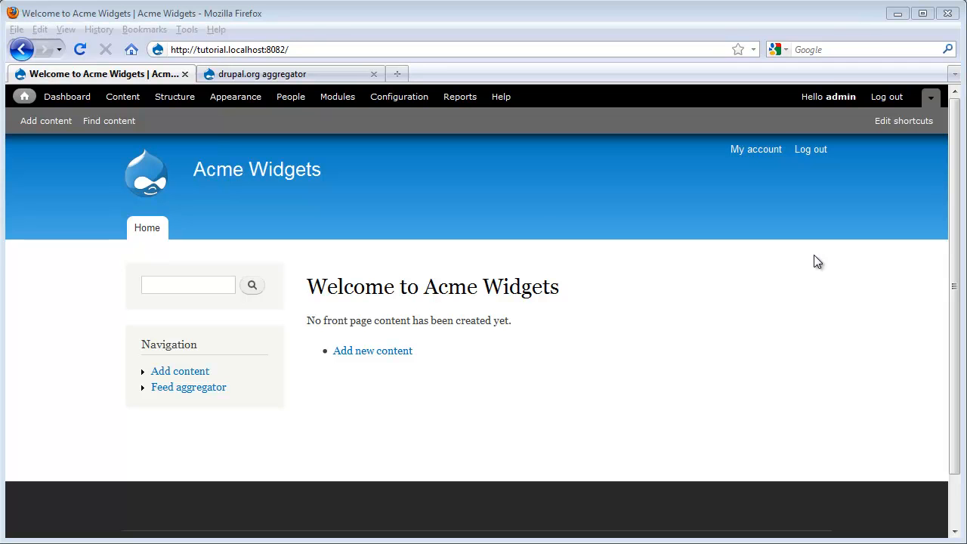
mouse_move(235, 96)
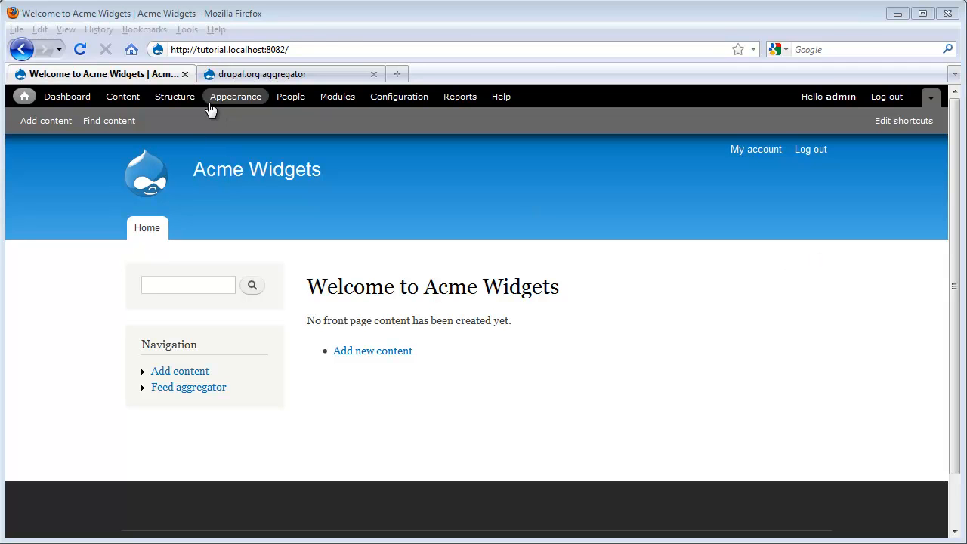
Place the 'Planet Drupal feed latest items' block in the second sidebar and save blocks.
left_click(175, 96)
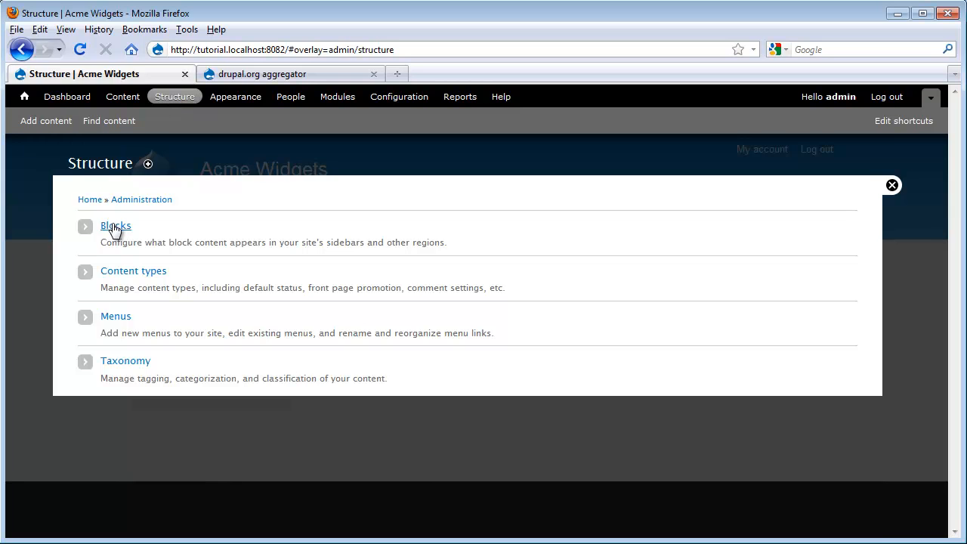
left_click(115, 226)
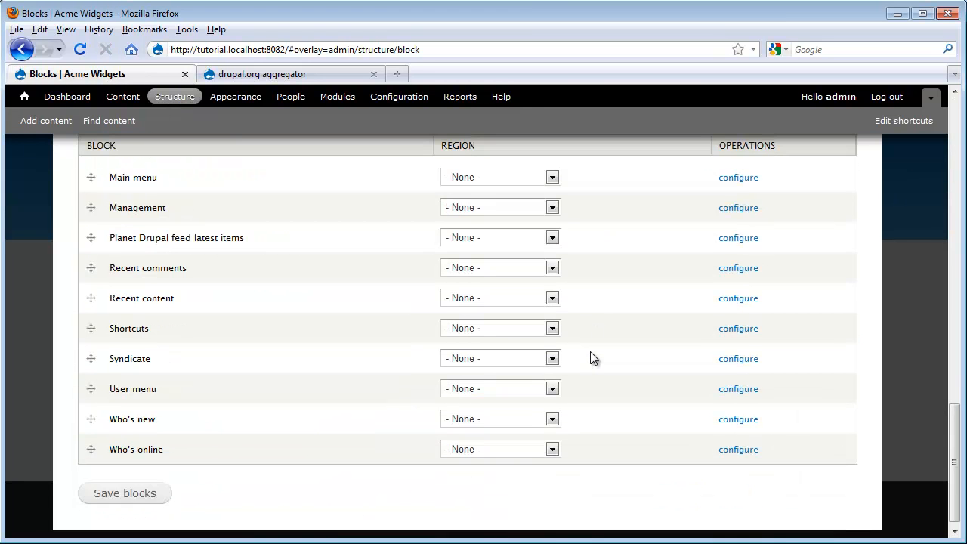
scroll("down", 3)
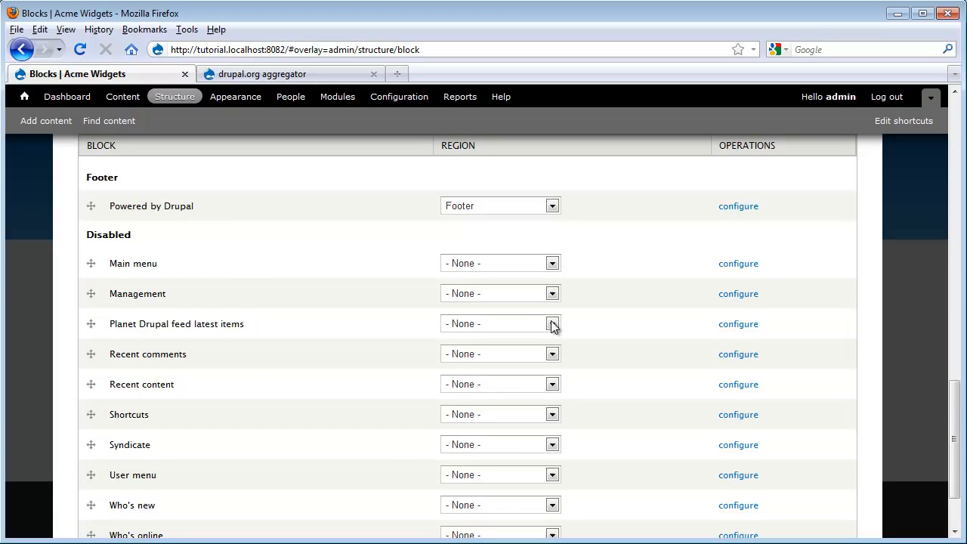
left_click(552, 323)
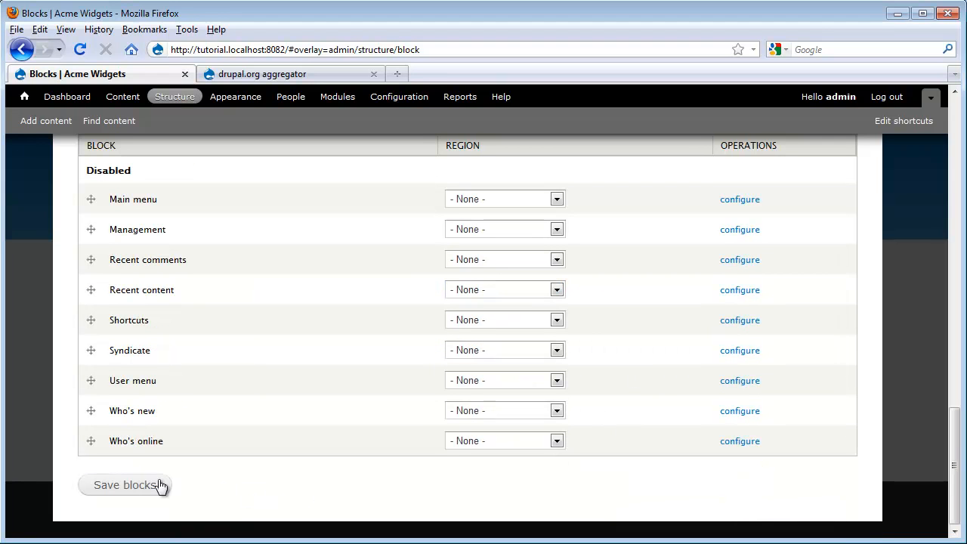
left_click(125, 485)
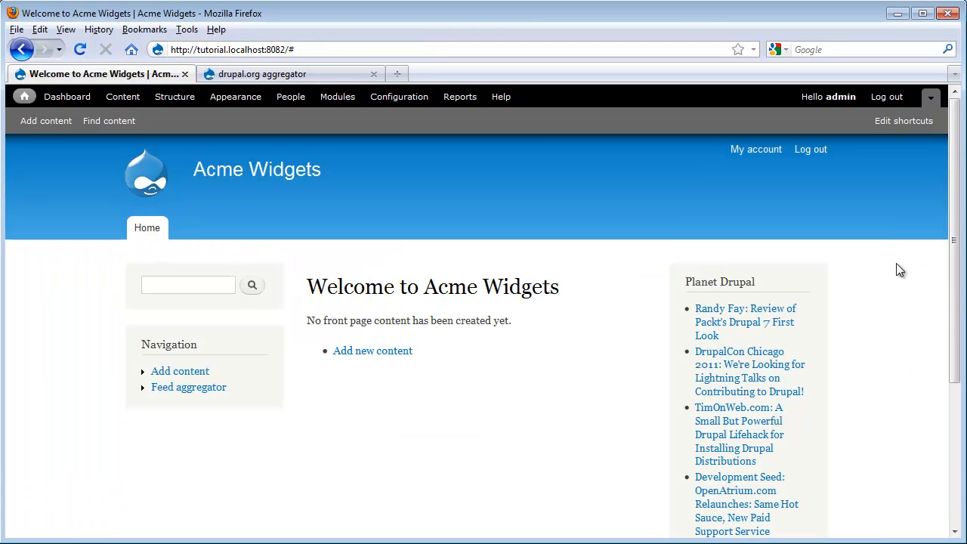
Follow the Planet Drupal block's More link and browse the full list of feed items.
scroll("down", 3)
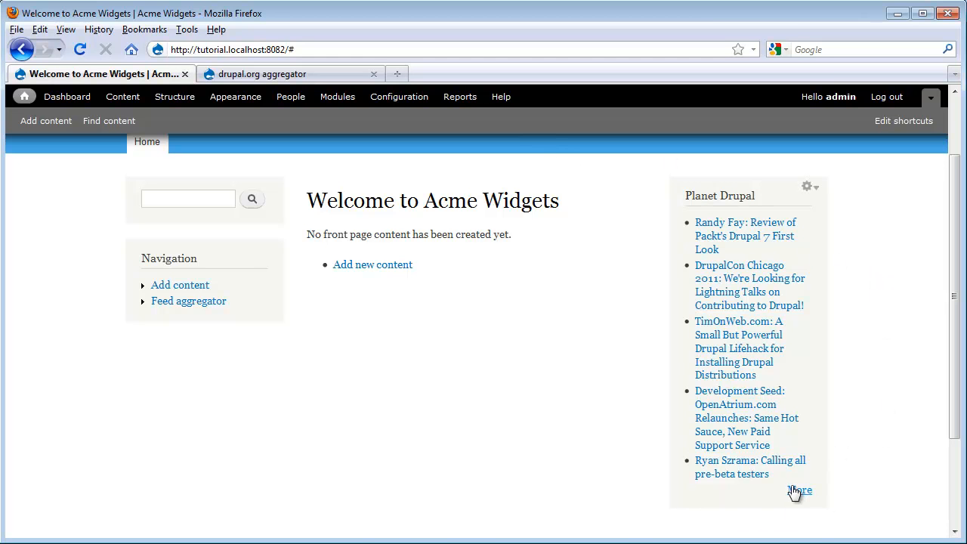
left_click(800, 491)
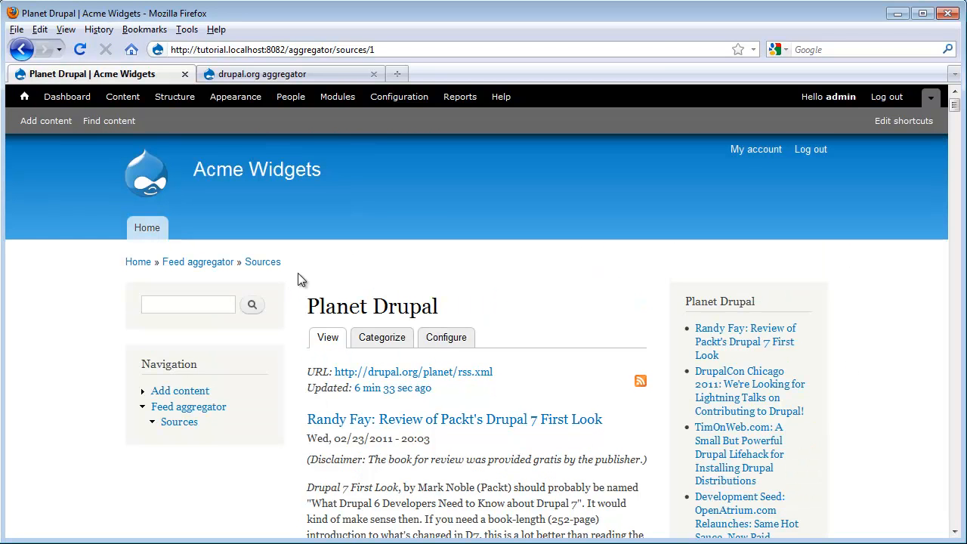
mouse_move(486, 294)
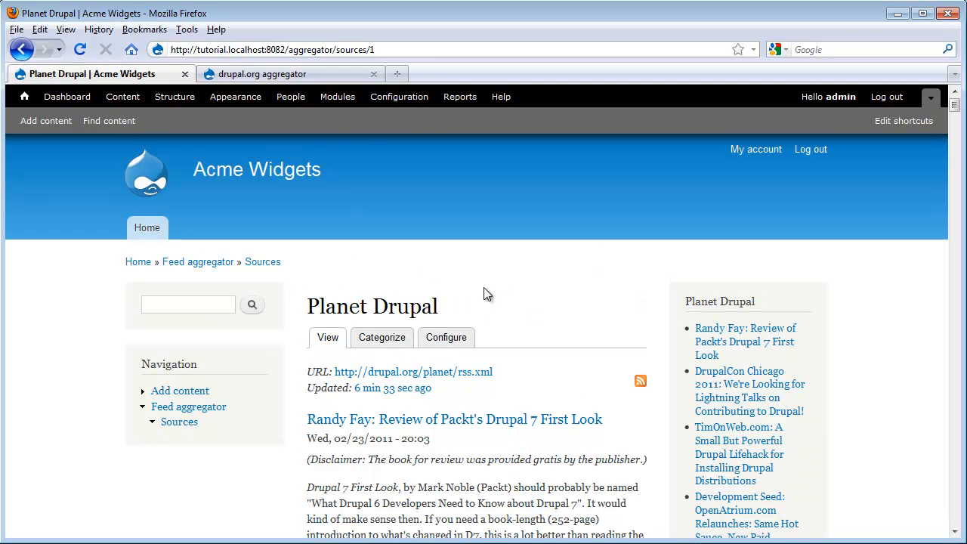
scroll("down", 3)
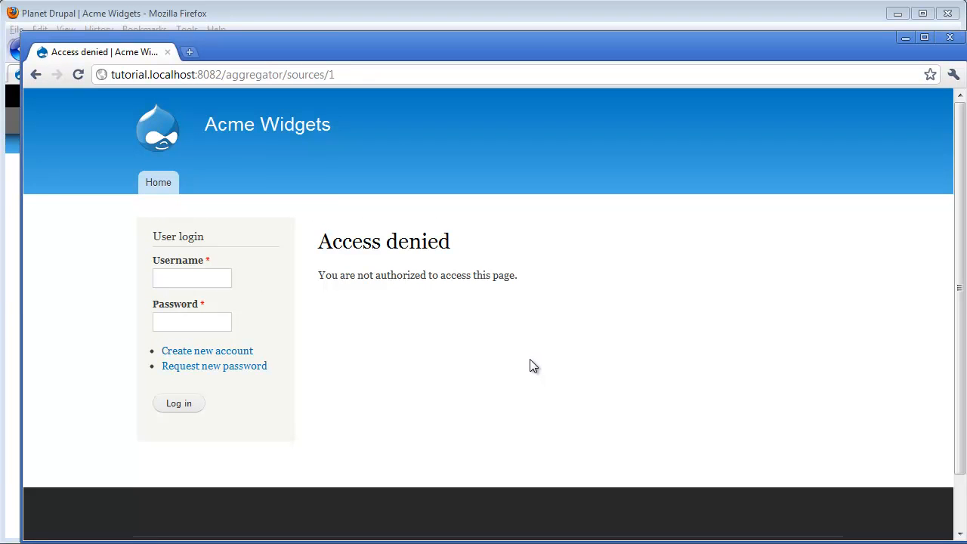
mouse_move(528, 357)
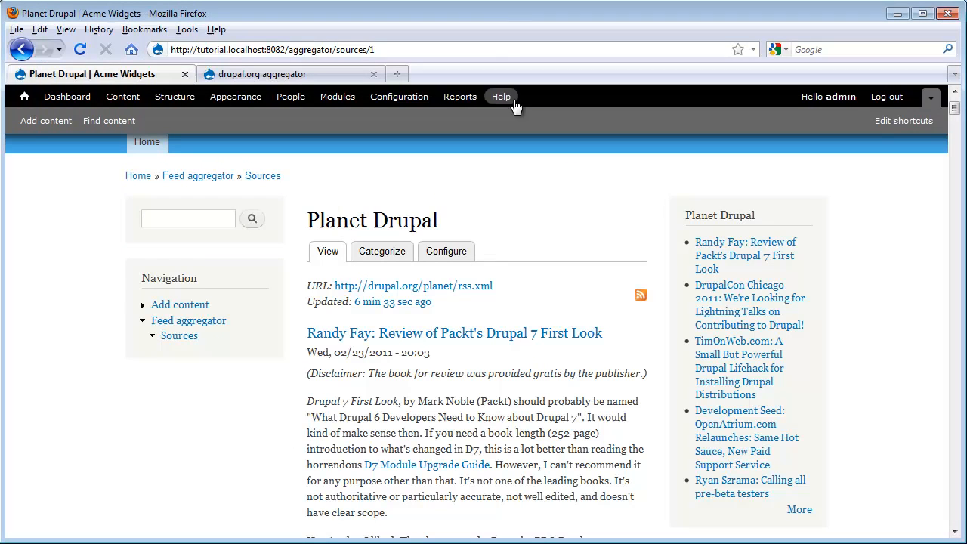
mouse_move(291, 96)
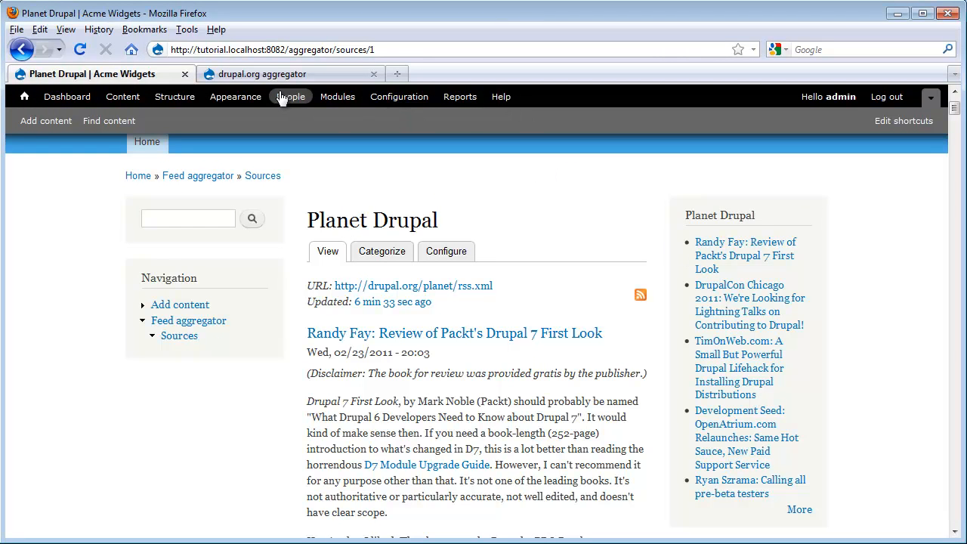
Tick 'View news feeds' for Anonymous user in Aggregator permissions and save permissions.
left_click(338, 96)
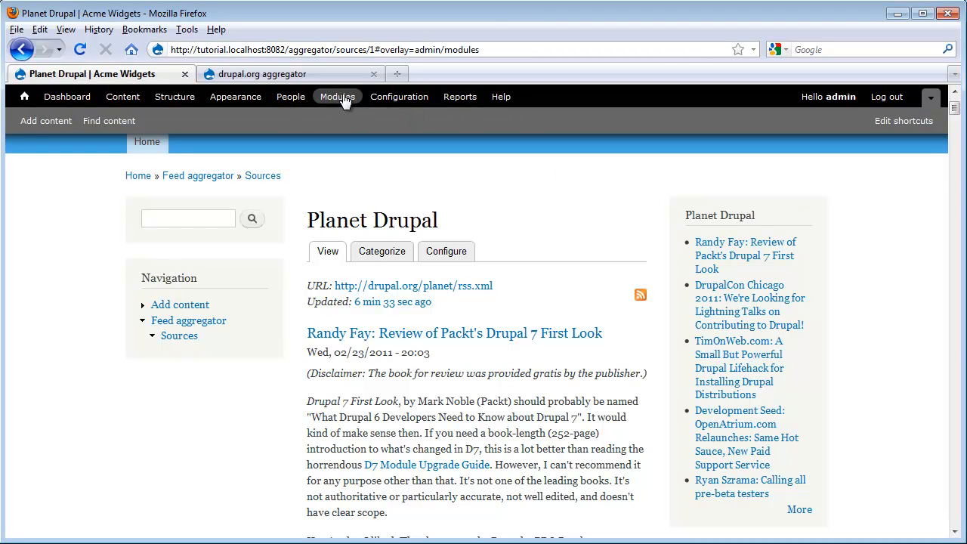
left_click(337, 96)
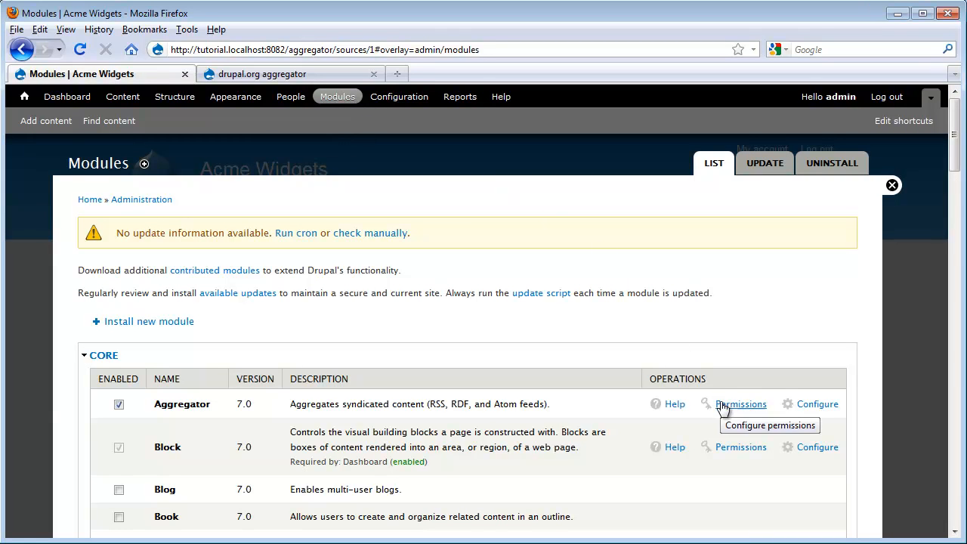
left_click(741, 403)
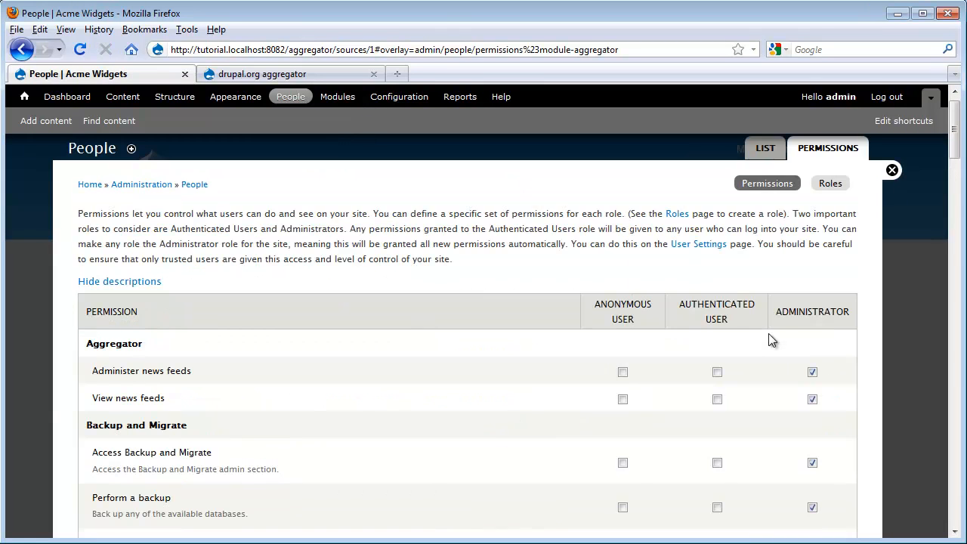
mouse_move(168, 358)
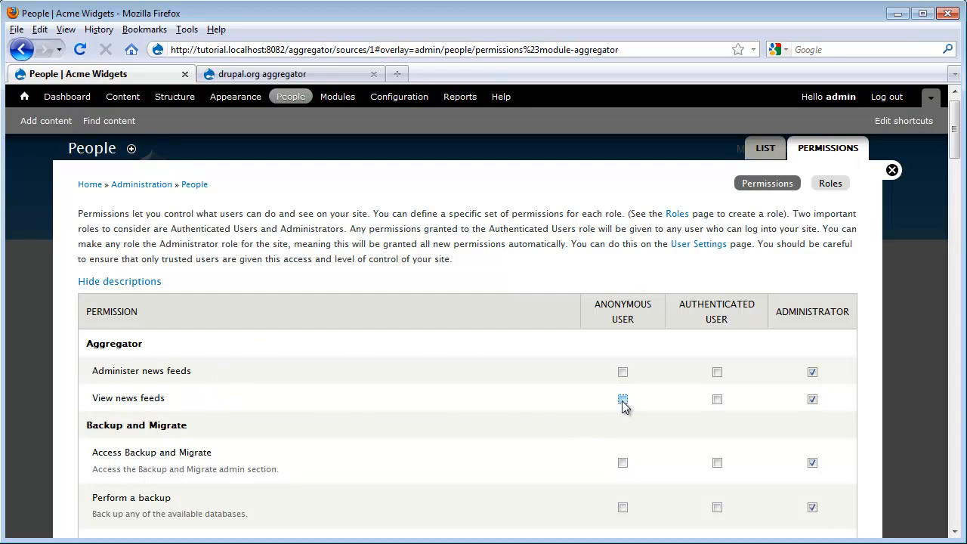
left_click(622, 399)
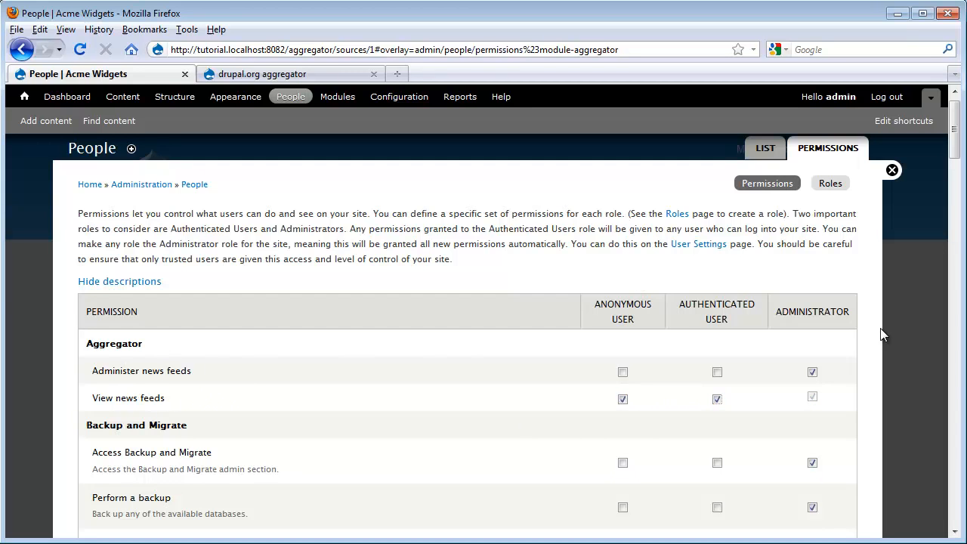
scroll("down", 3)
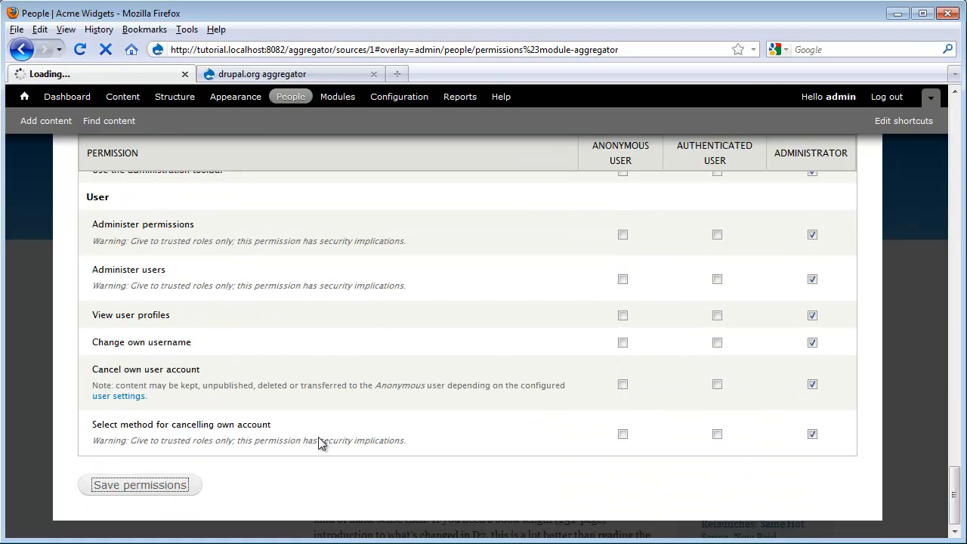
left_click(139, 485)
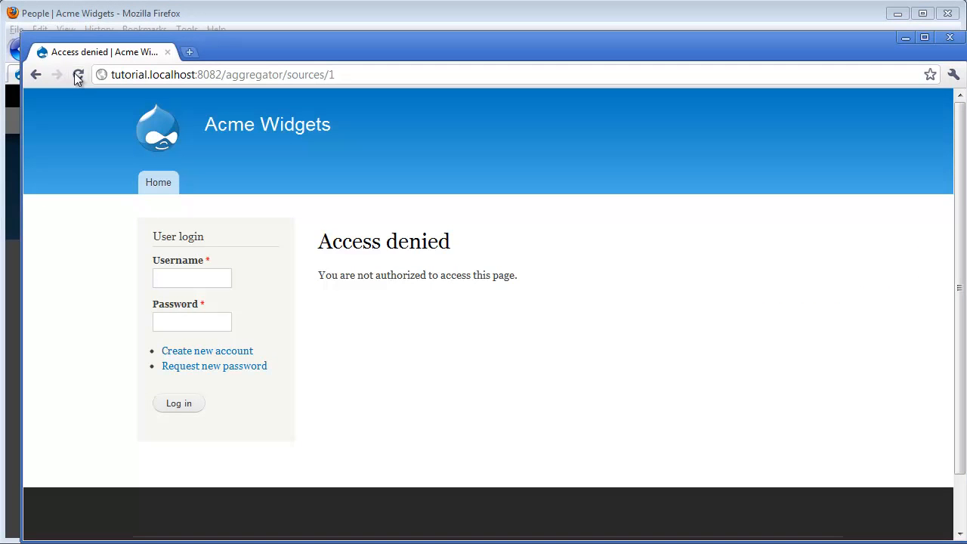
Reload the access-denied feed page in Chrome so anonymous visitors see the Planet Drupal items.
left_click(78, 74)
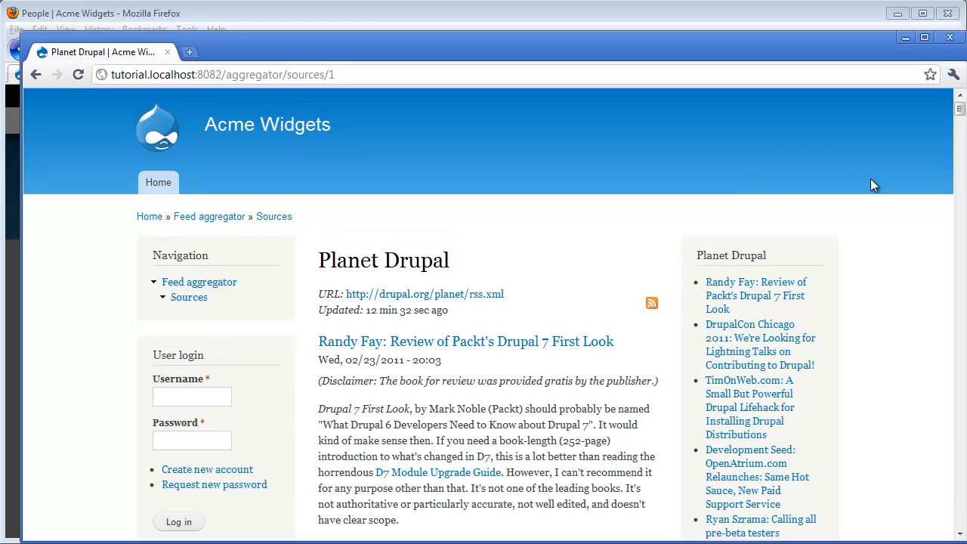
mouse_move(884, 183)
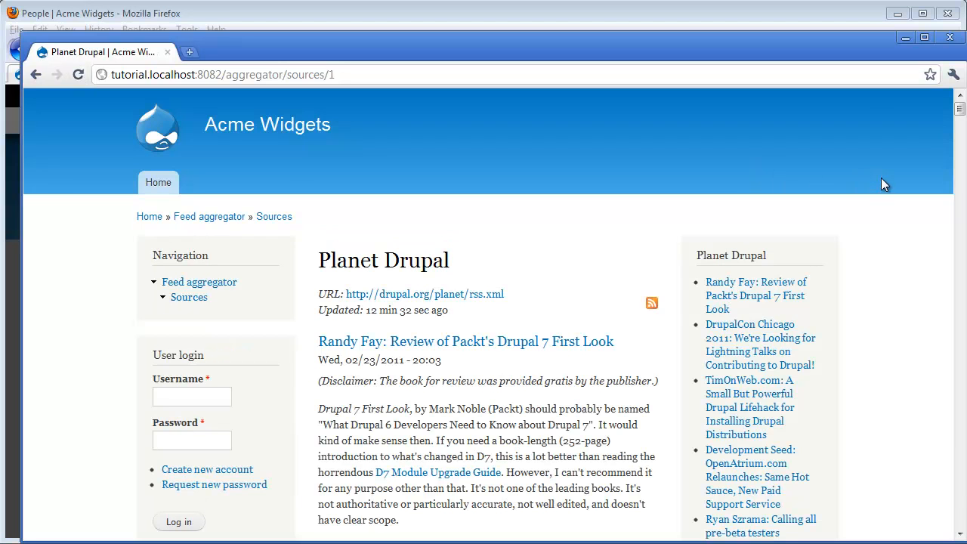